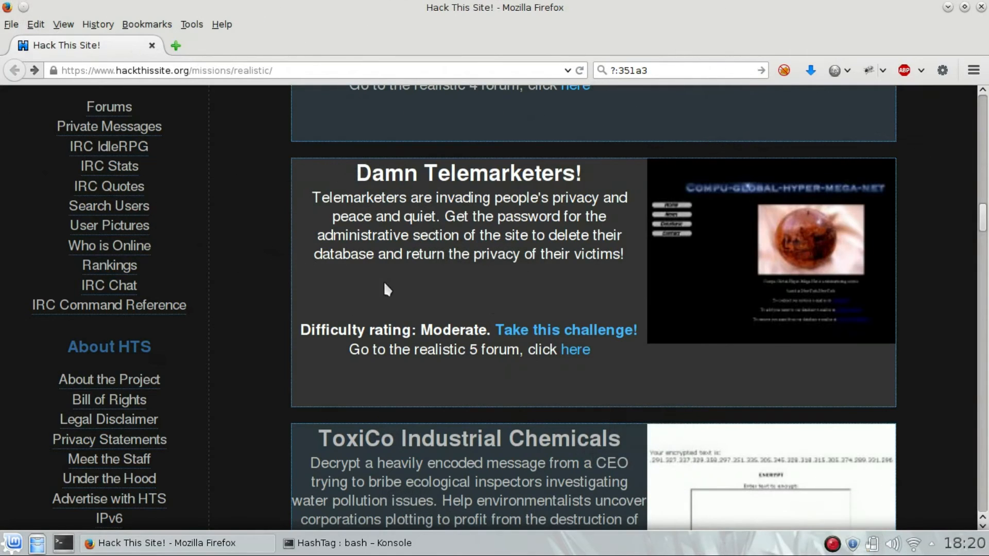
{"action": "mouse_move", "coordinate": [565, 330]}
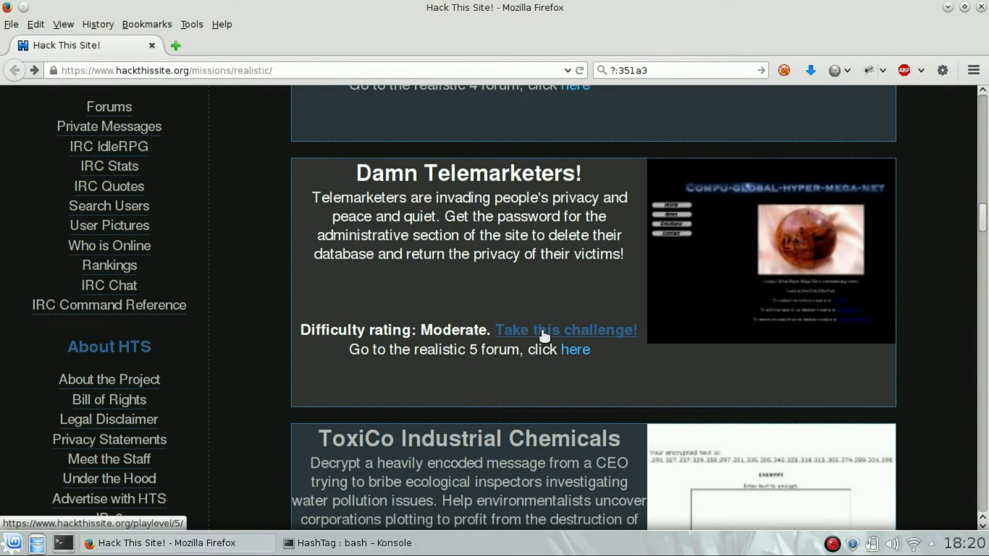
Take the Damn Telemarketers challenge, read its message and follow the 'website' link.
{"action": "left_click", "coordinate": [565, 329]}
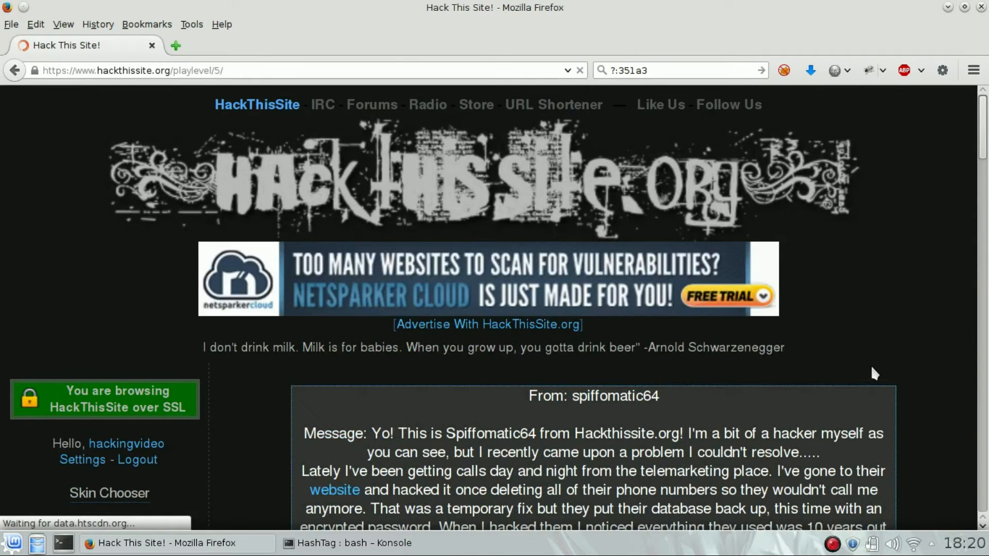
{"action": "scroll", "scroll_direction": "down", "scroll_amount": 3}
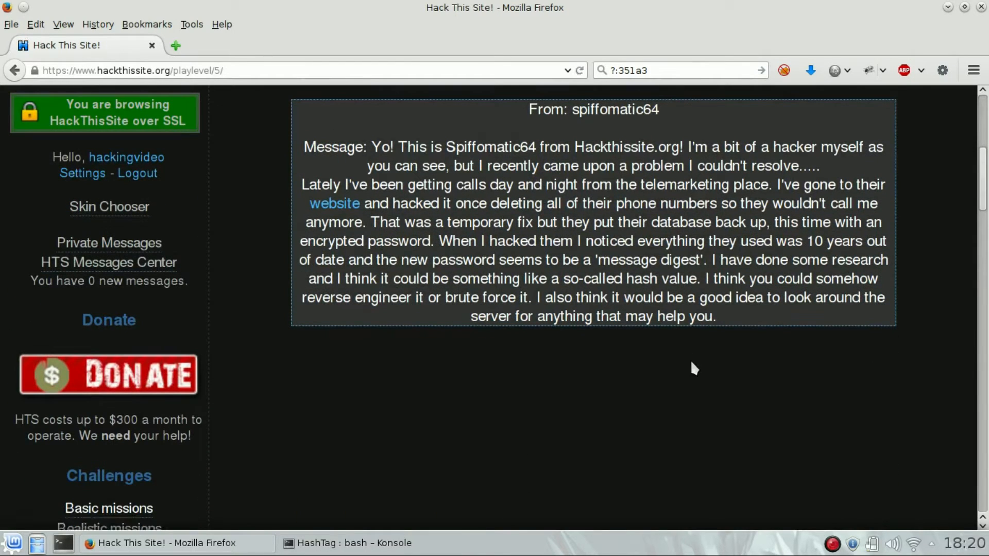
{"action": "mouse_move", "coordinate": [517, 339]}
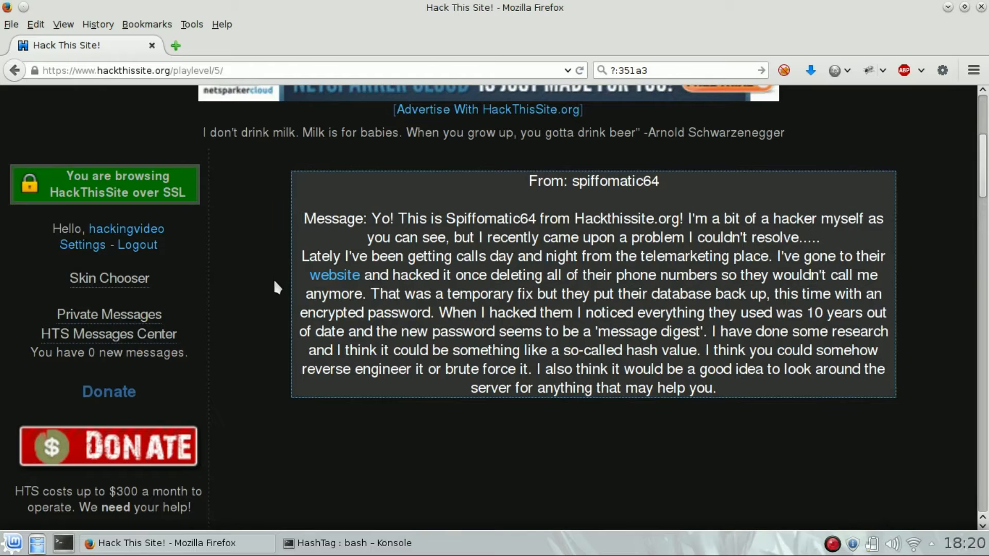
{"action": "mouse_move", "coordinate": [333, 276]}
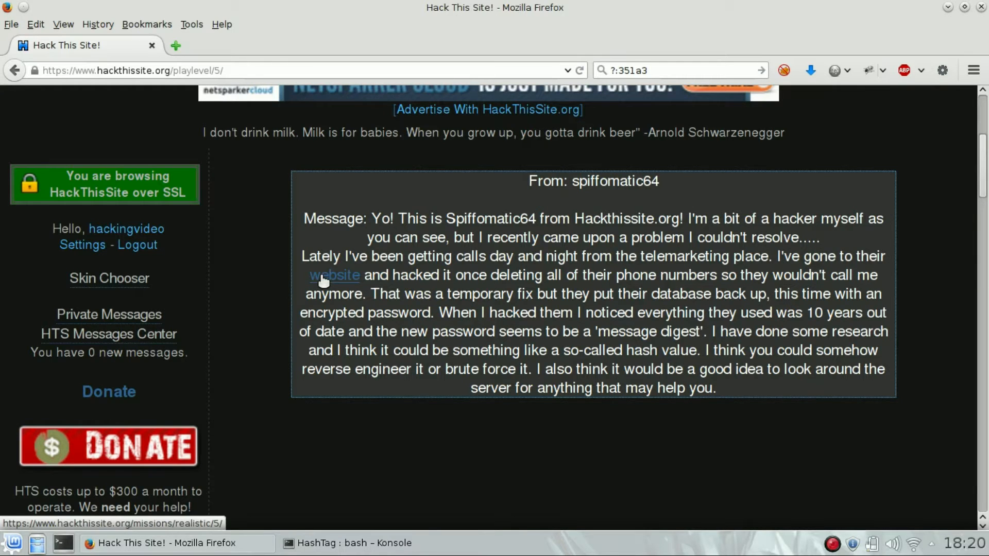
{"action": "left_click", "coordinate": [334, 276]}
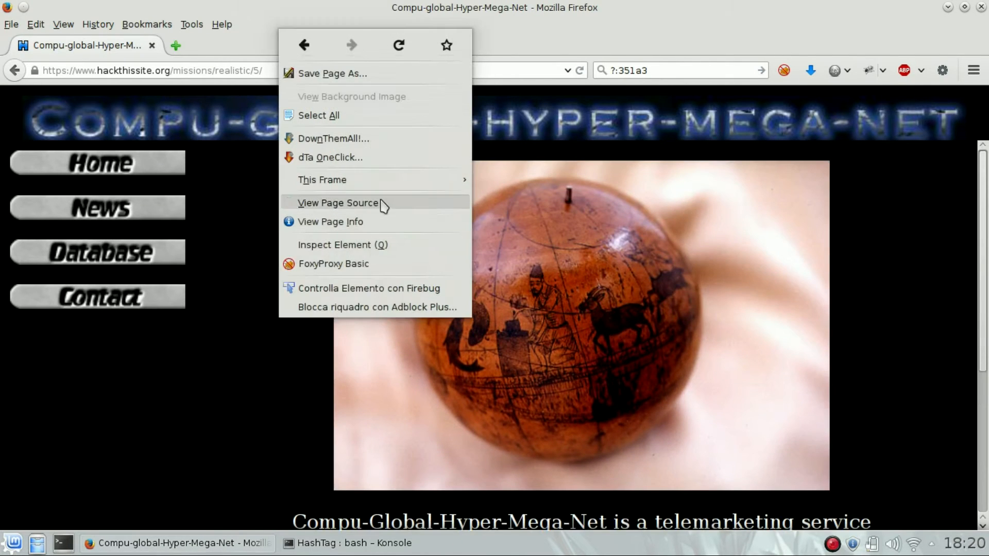
View the frame page's HTML source revealing the banner, menu and main frames.
{"action": "left_click", "coordinate": [338, 203]}
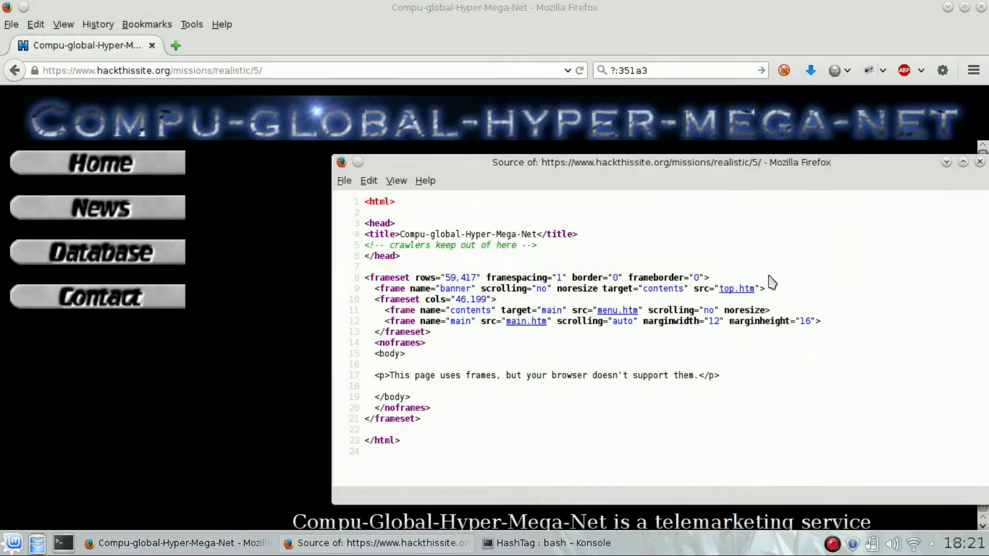
{"action": "mouse_move", "coordinate": [889, 172]}
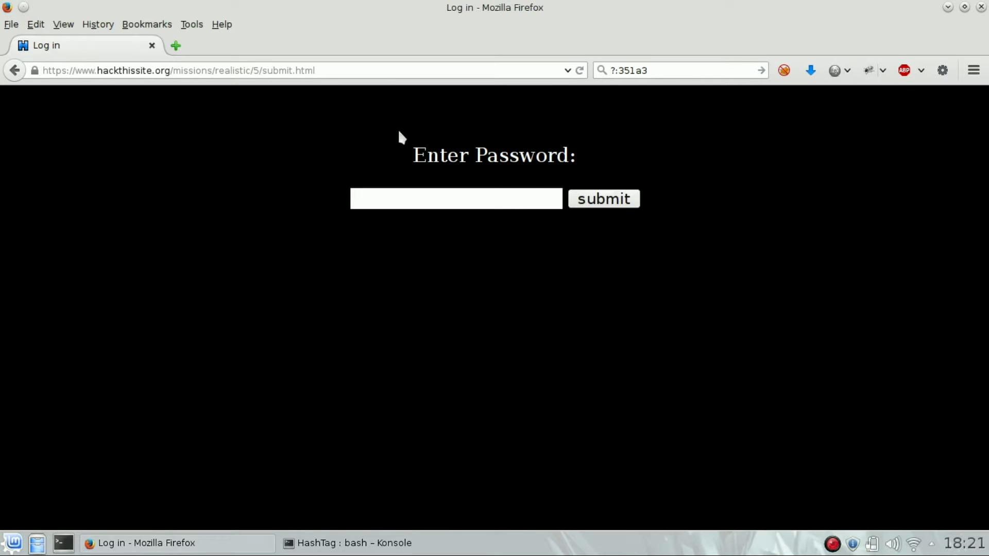
{"action": "mouse_move", "coordinate": [638, 165]}
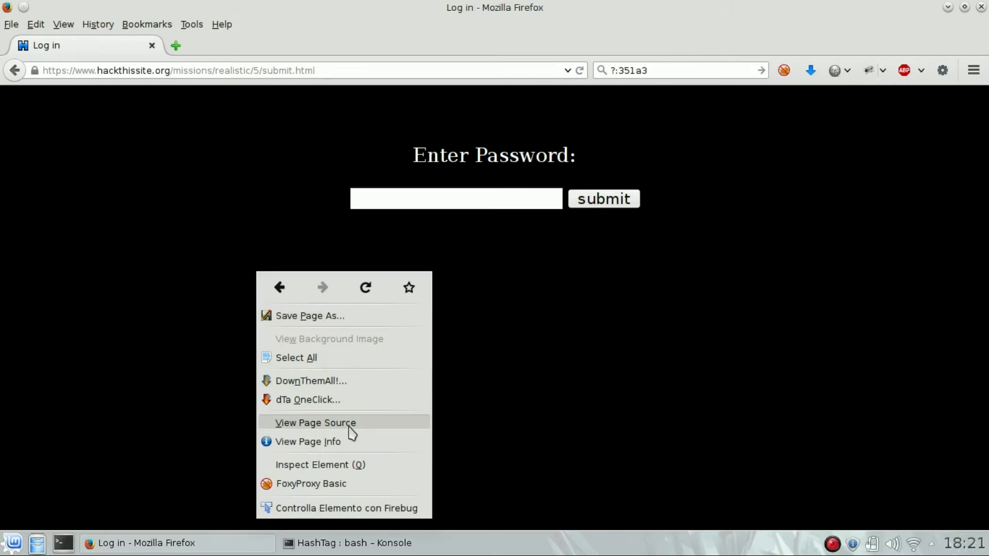
Inspect submit.html's source and submit a test password, getting Invalid Password from secret/admin.php.
{"action": "left_click", "coordinate": [315, 423]}
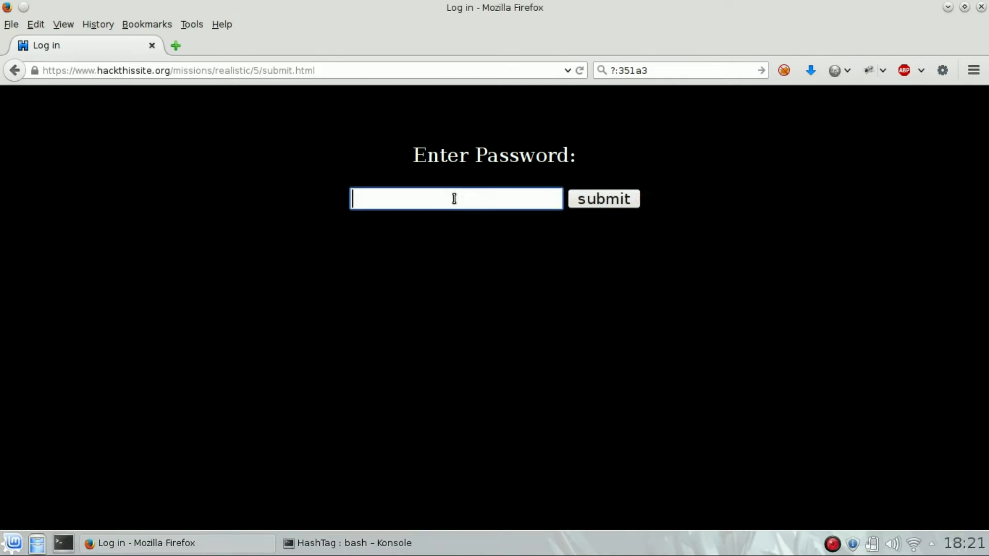
{"action": "left_click", "coordinate": [601, 199]}
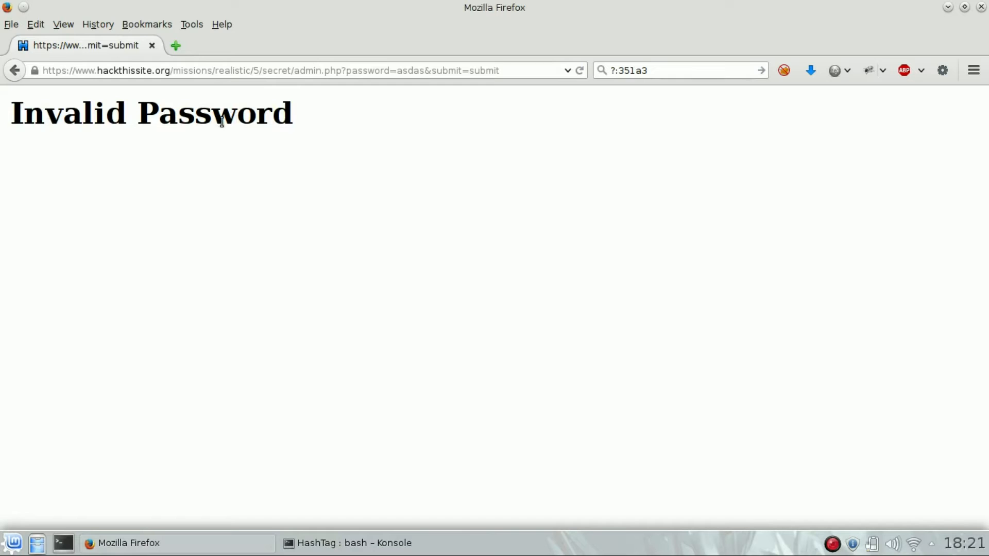
{"action": "mouse_move", "coordinate": [268, 122]}
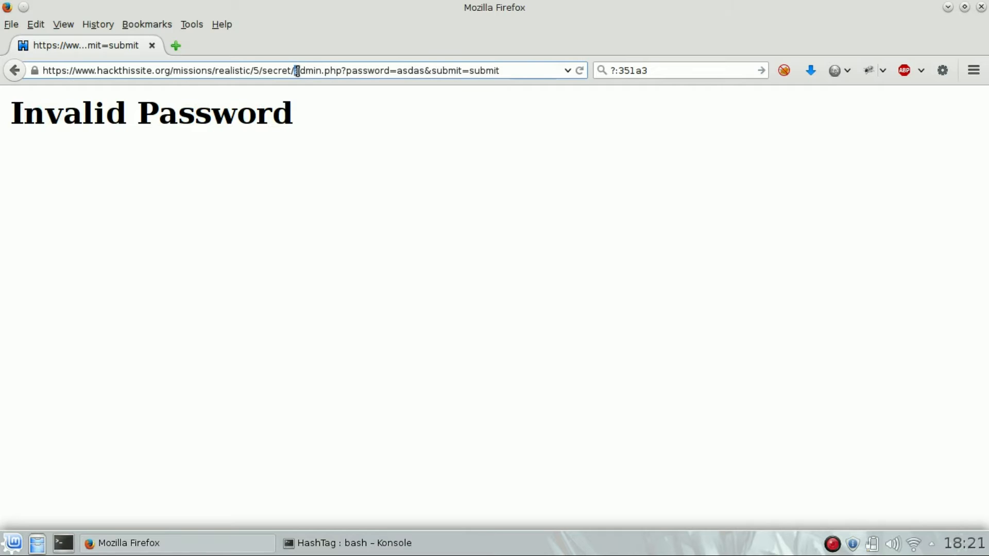
Trim the URL to /secret/ for its directory listing and open admin.bak.php.
{"action": "left_click_drag", "start_coordinate": [295, 70], "coordinate": [498, 70]}
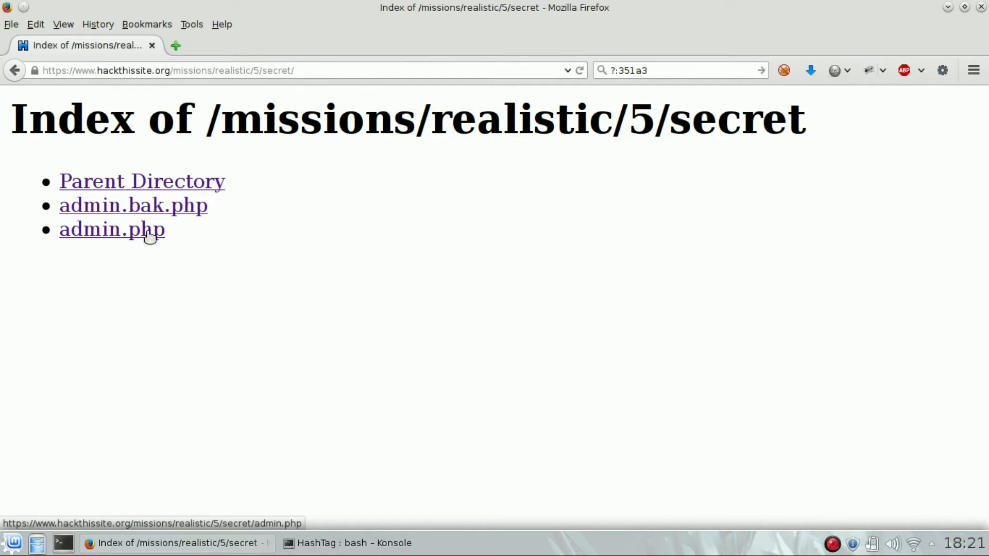
{"action": "mouse_move", "coordinate": [120, 214]}
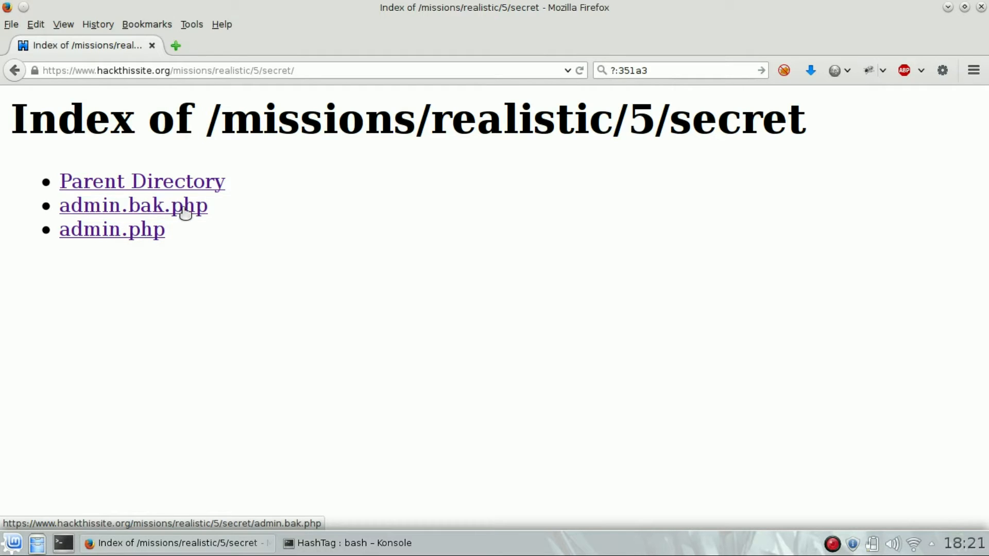
{"action": "left_click", "coordinate": [133, 205]}
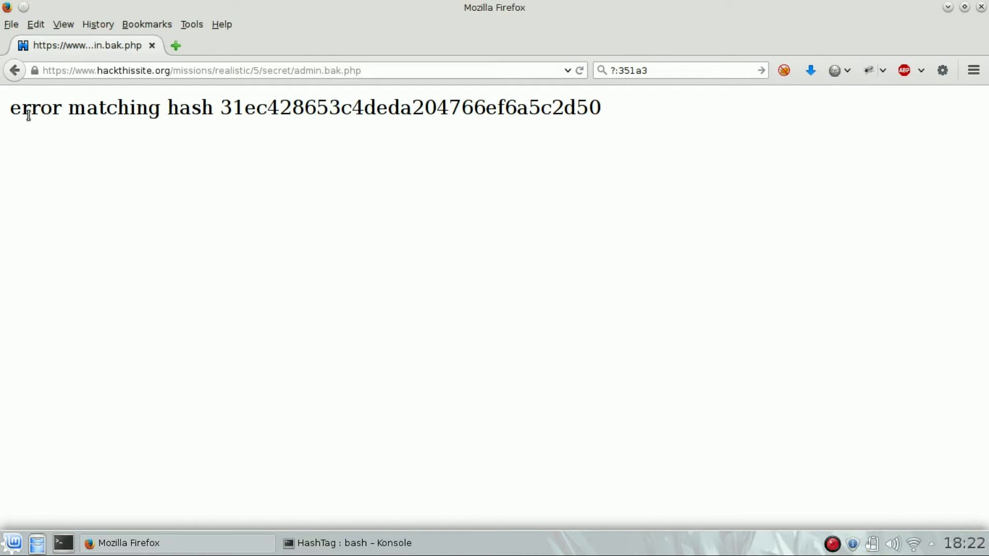
{"action": "mouse_move", "coordinate": [169, 107]}
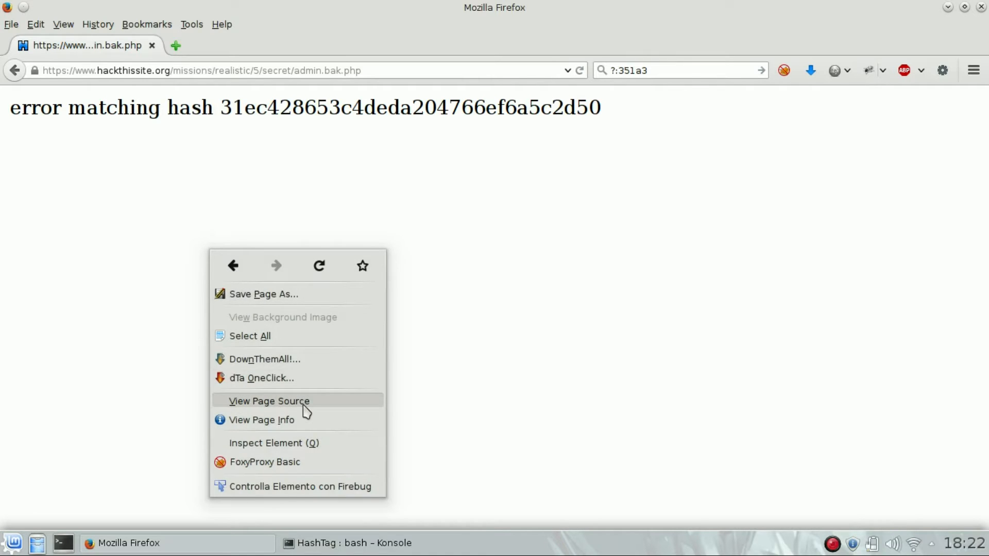
View admin.bak.php's source, then select and copy the revealed hash value.
{"action": "left_click", "coordinate": [268, 401]}
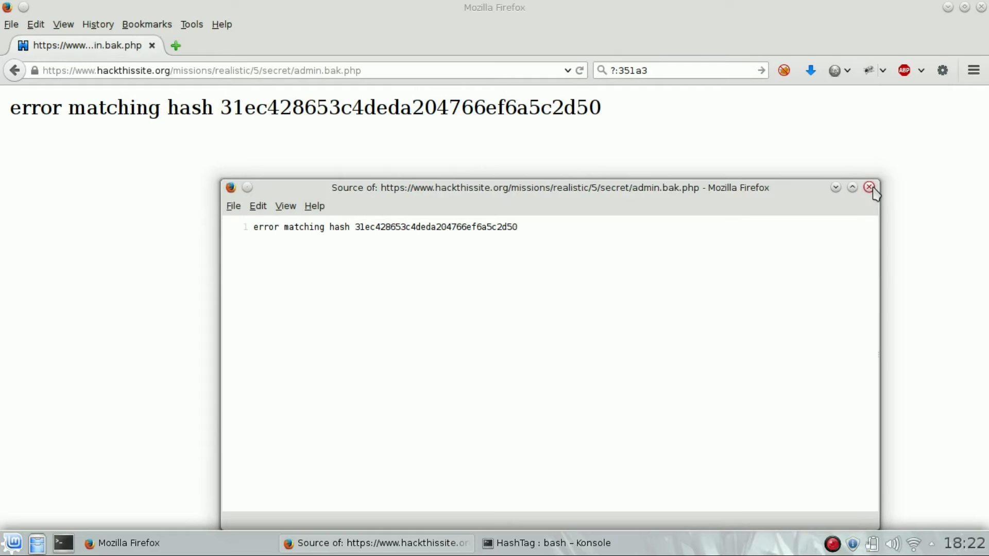
{"action": "left_click", "coordinate": [870, 187]}
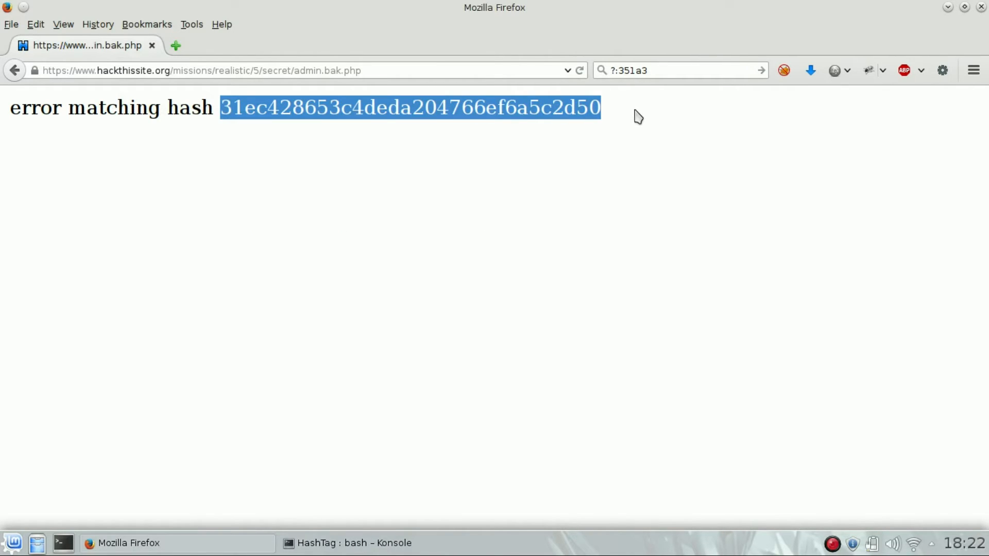
{"action": "left_click", "coordinate": [241, 107]}
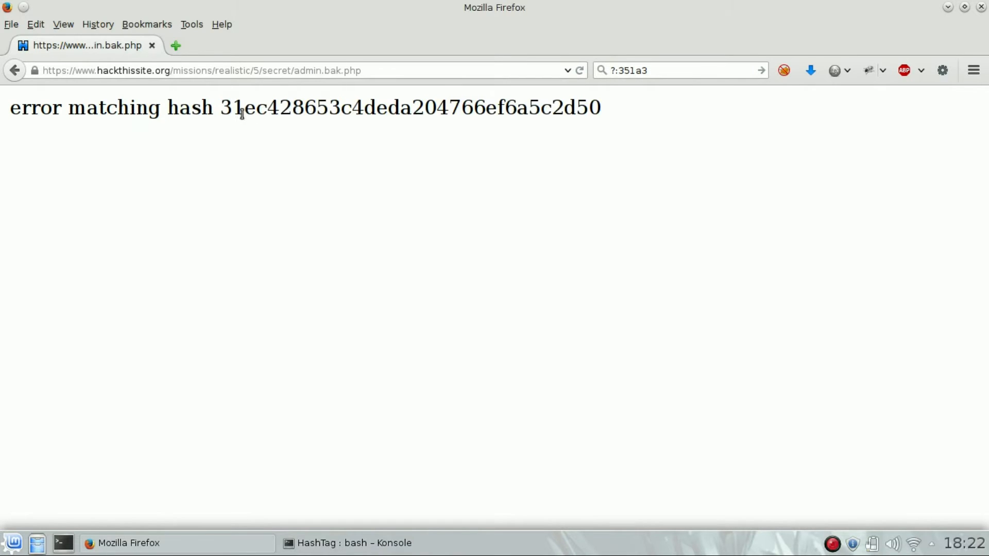
{"action": "left_click_drag", "start_coordinate": [220, 107], "coordinate": [600, 107]}
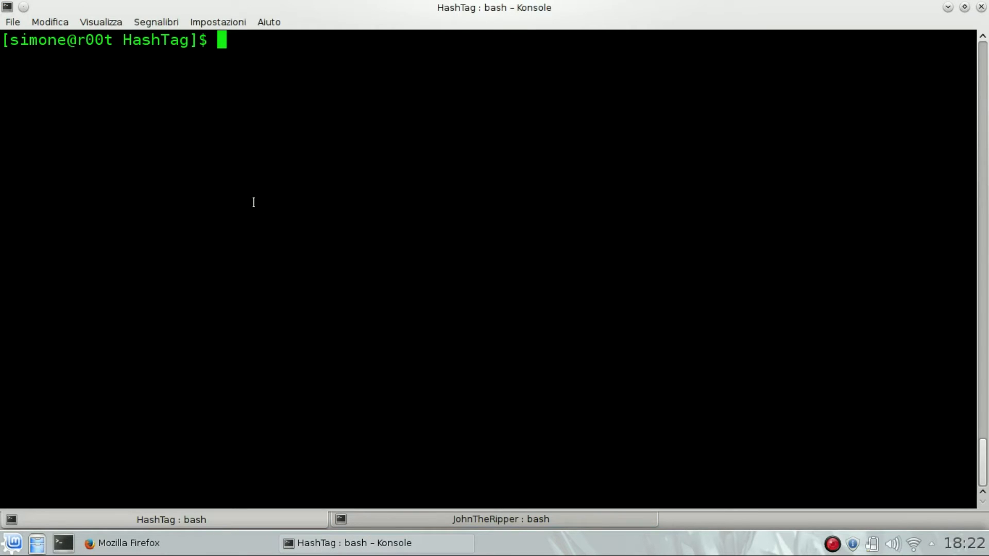
List the HashTag folder and show python HashTag.py --help usage.
{"action": "type", "text": "ls -lha"}
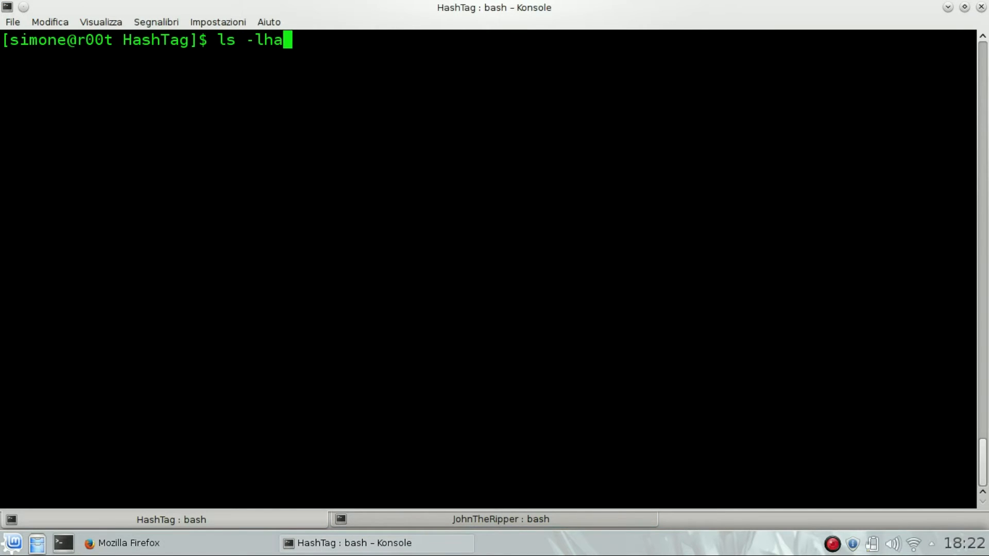
{"action": "key", "text": "Return"}
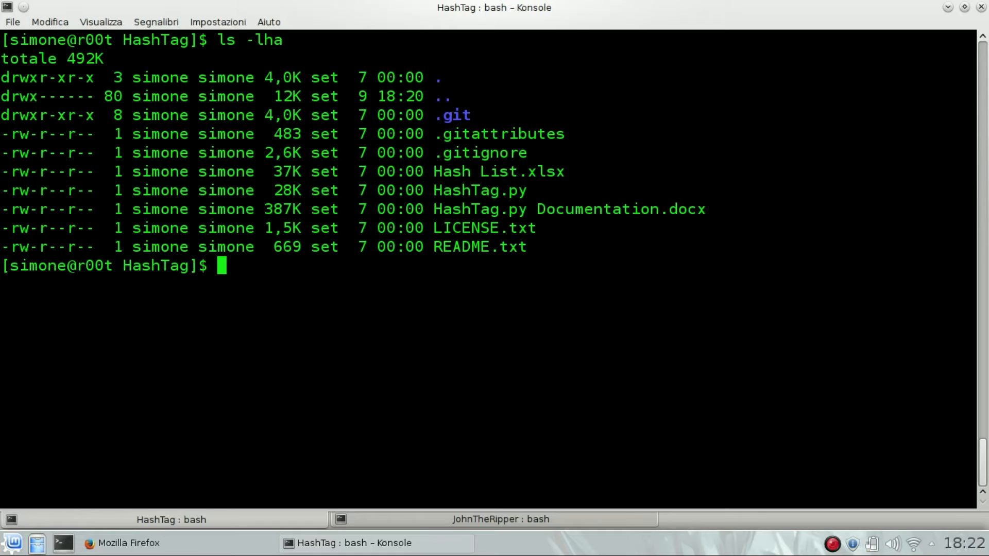
{"action": "type", "text": "python"}
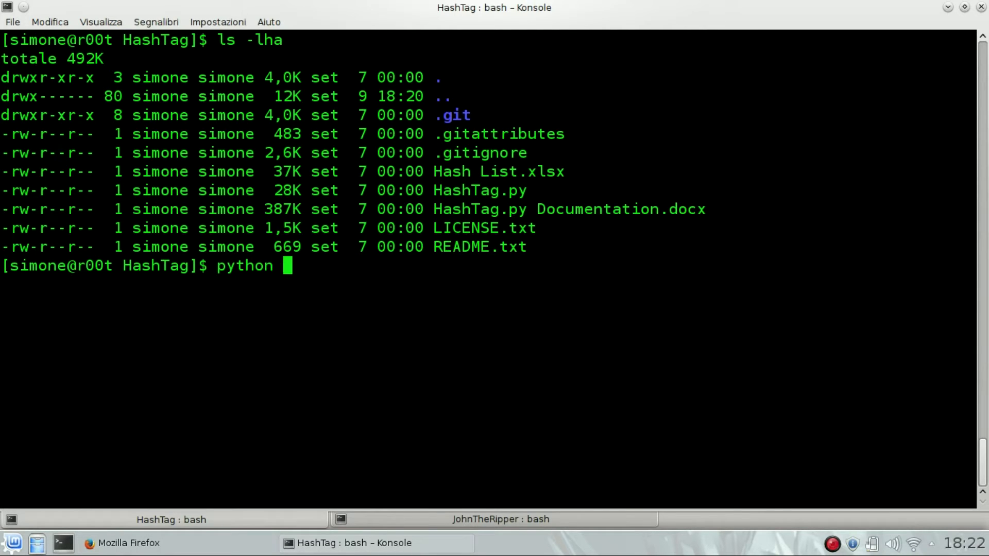
{"action": "type", "text": "HashTag.py"}
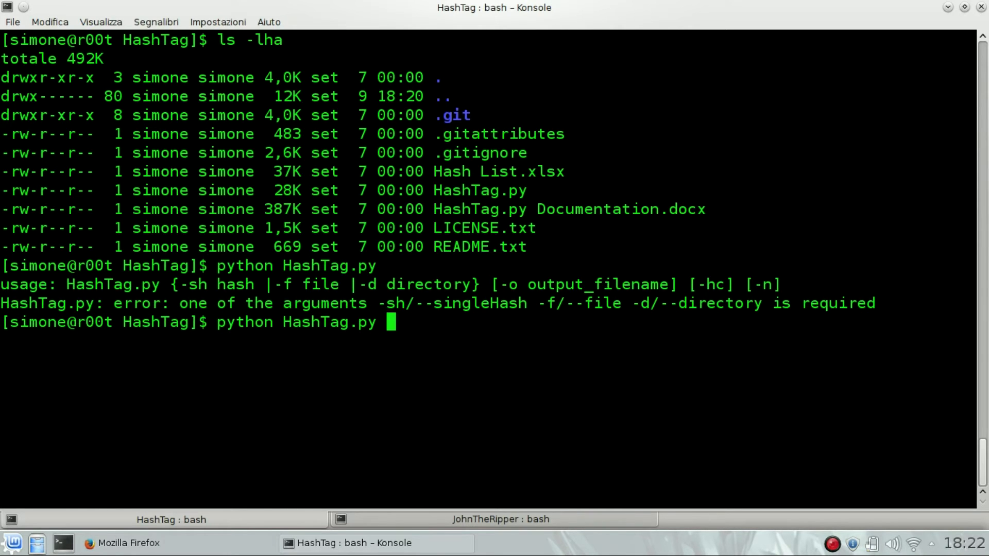
{"action": "type", "text": "--help"}
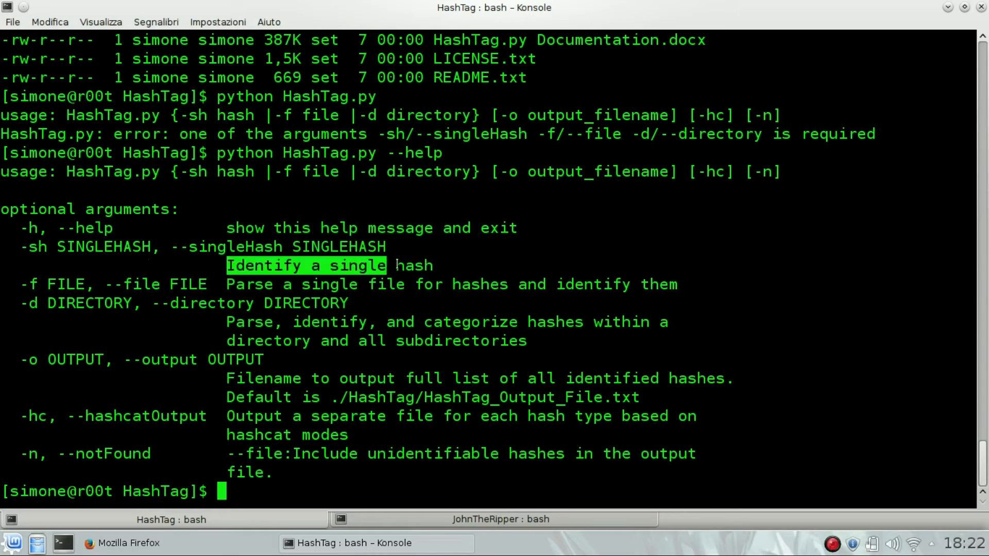
{"action": "type", "text": "python HashTag.py --help"}
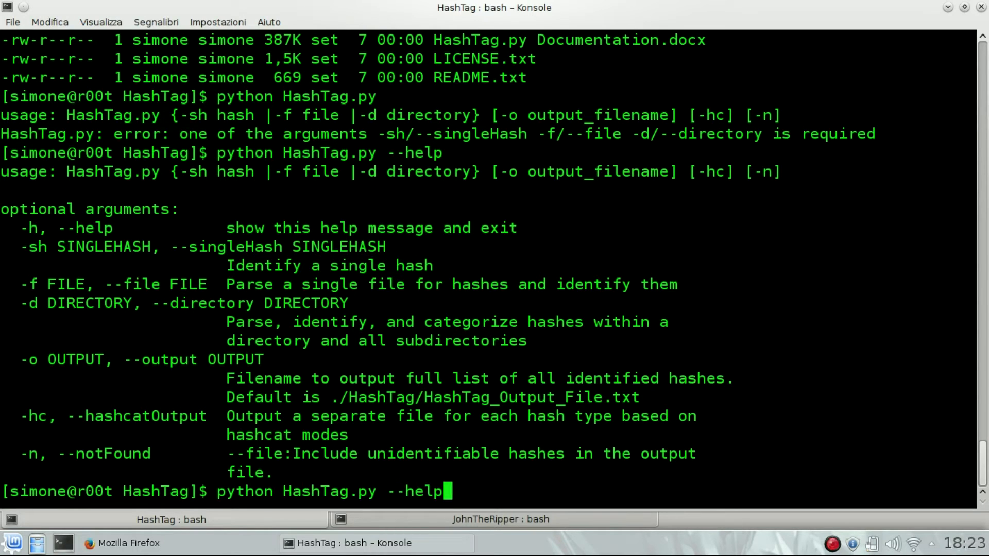
Compose python HashTag.py -sh with hash 31ec428653c4deda204766ef6a5c2d50.
{"action": "type", "text": "-sh"}
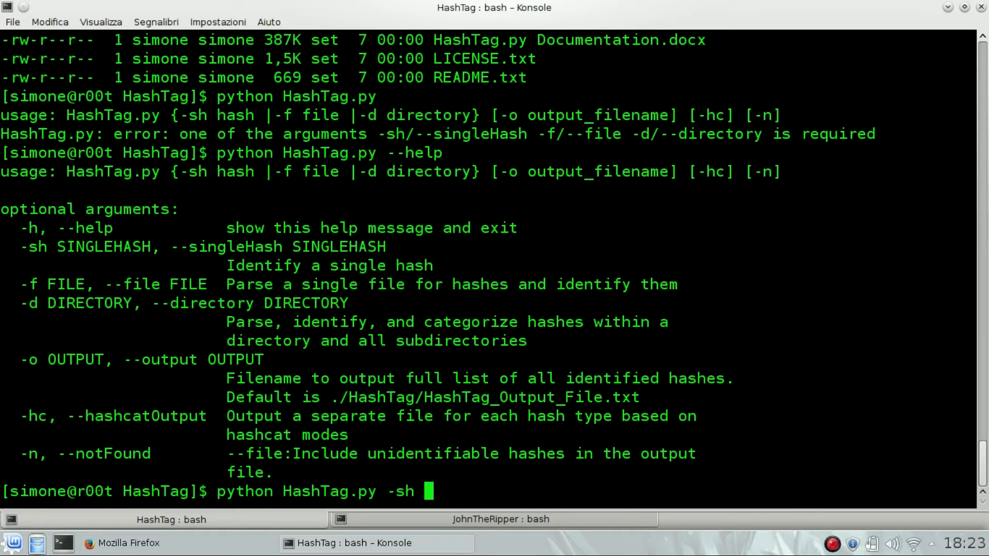
{"action": "type", "text": "31ec428653c4deda204766ef6a5c2d50"}
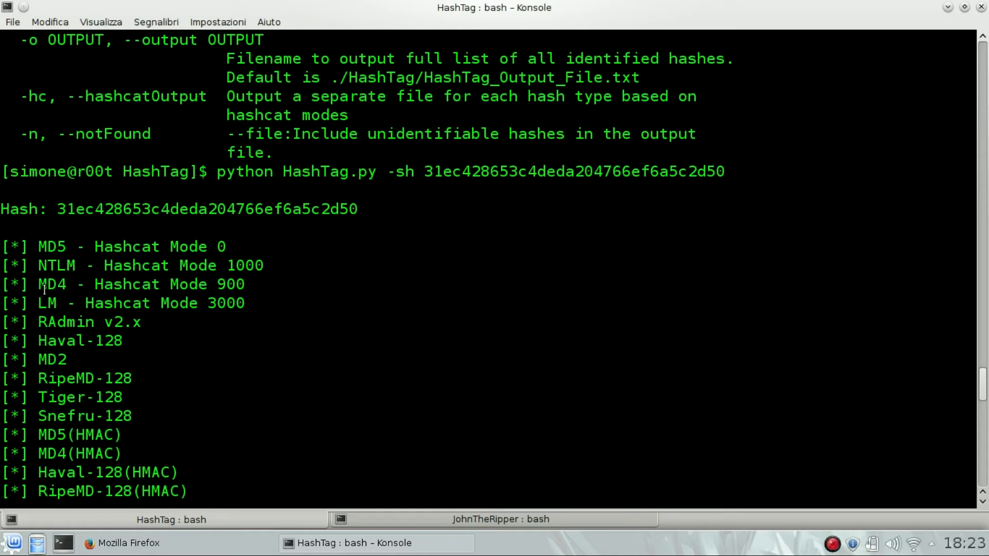
Note the MD4 candidate in HashTag's results and switch to the JohnTheRipper bash session.
{"action": "double_click", "coordinate": [52, 284]}
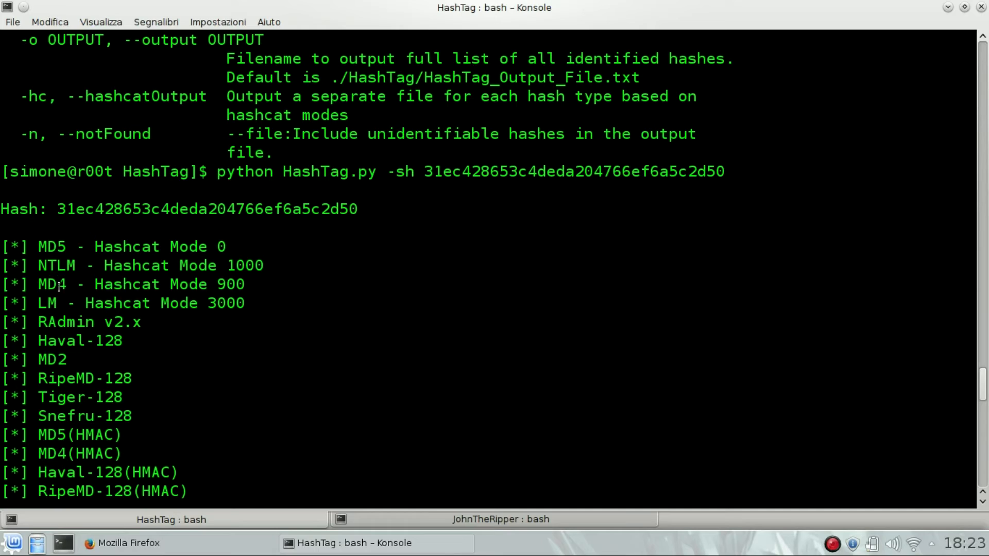
{"action": "double_click", "coordinate": [50, 285]}
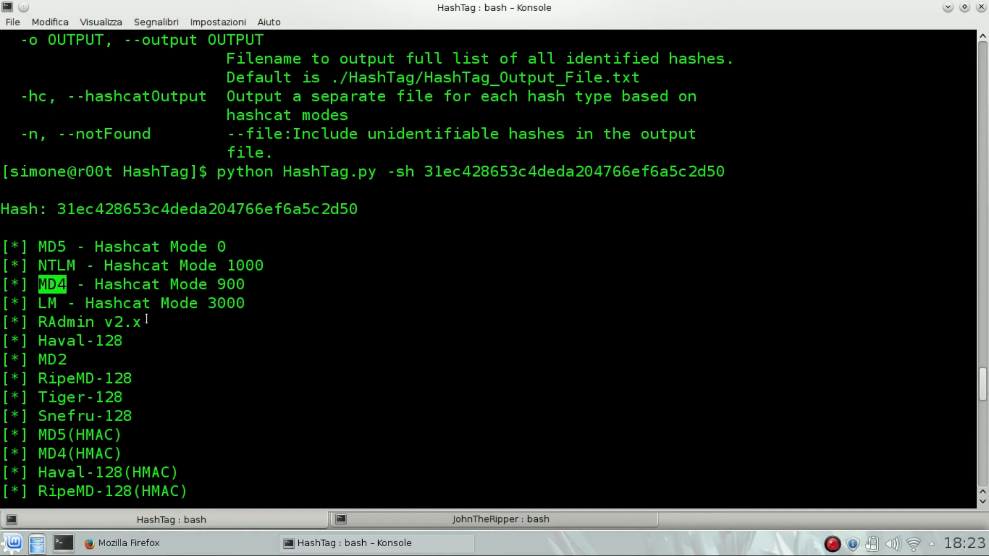
{"action": "mouse_move", "coordinate": [227, 401]}
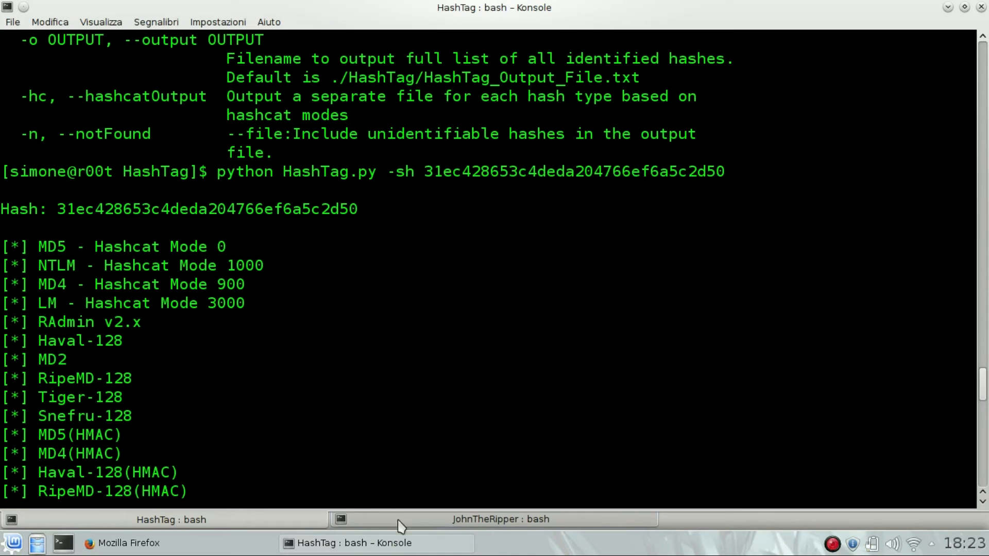
{"action": "left_click", "coordinate": [501, 519]}
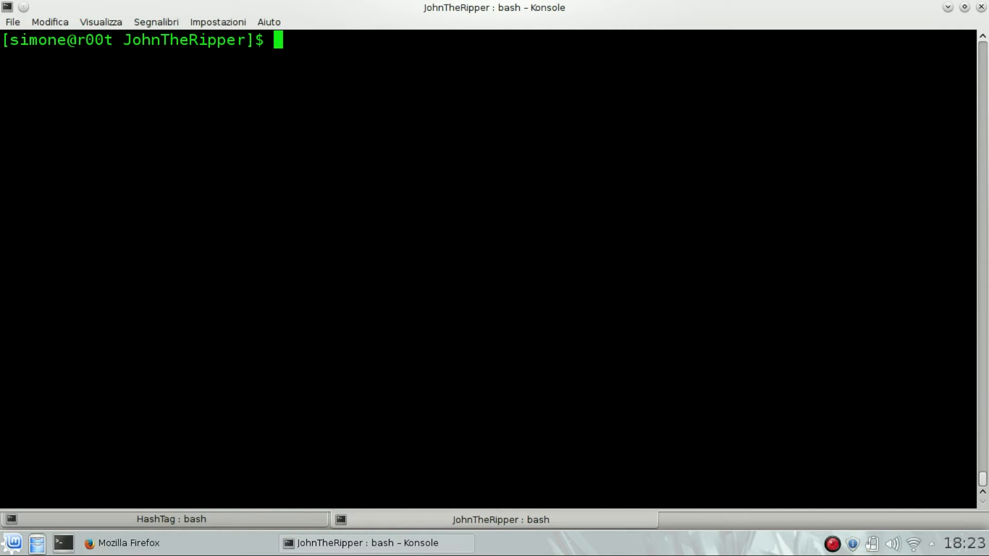
Create hash_md4.txt in John's run folder with vim, paste the hash and save it.
{"action": "type", "text": "ls -lha"}
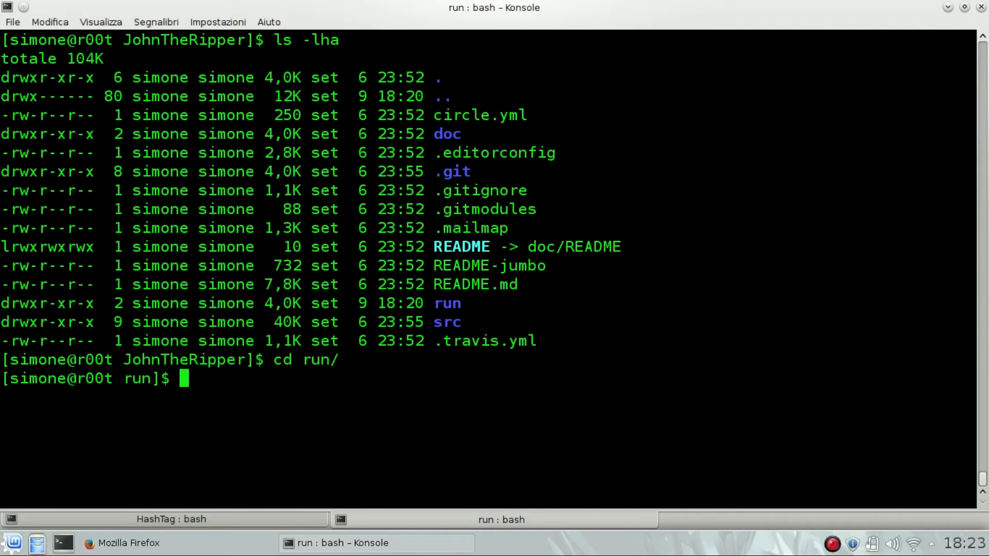
{"action": "type", "text": "vim h"}
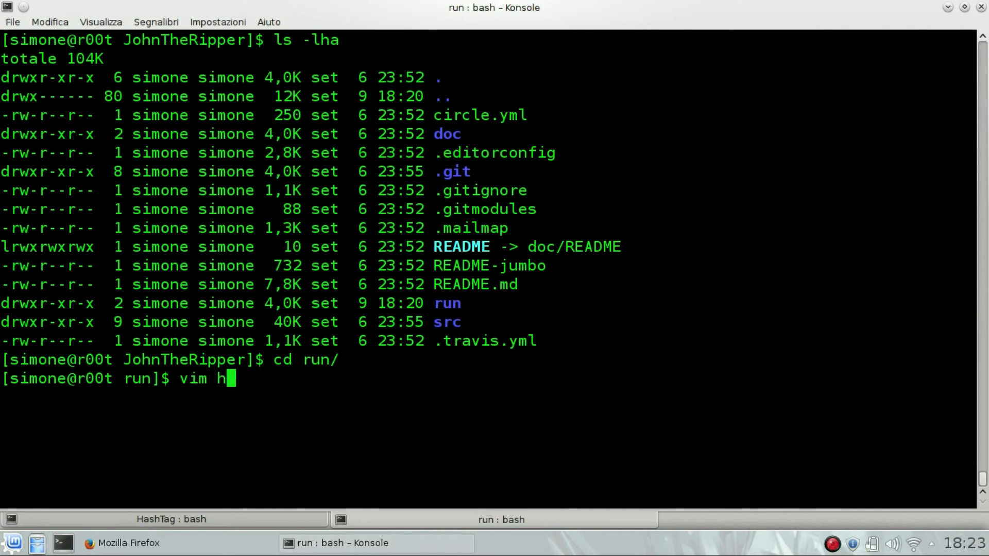
{"action": "type", "text": "ash_md4.t"}
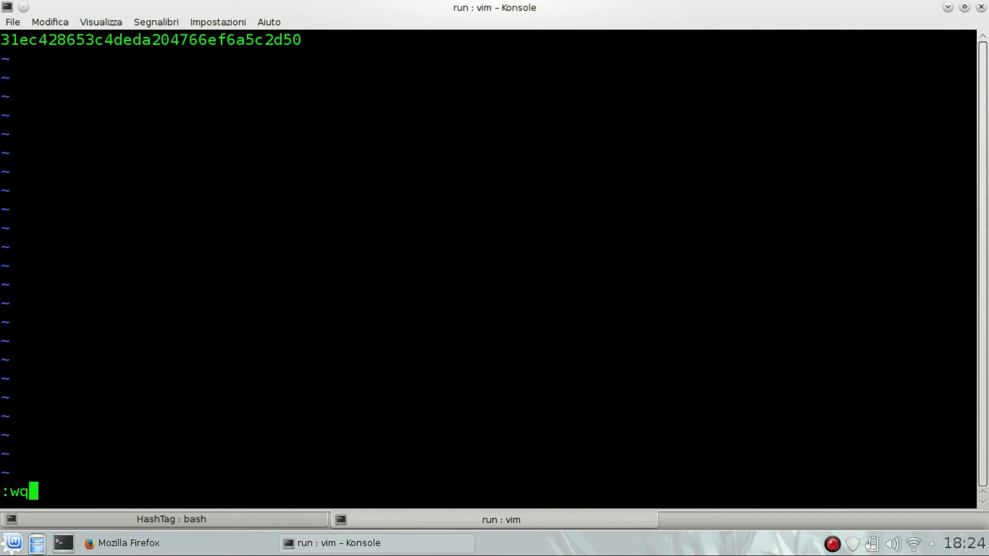
{"action": "key", "text": "Return"}
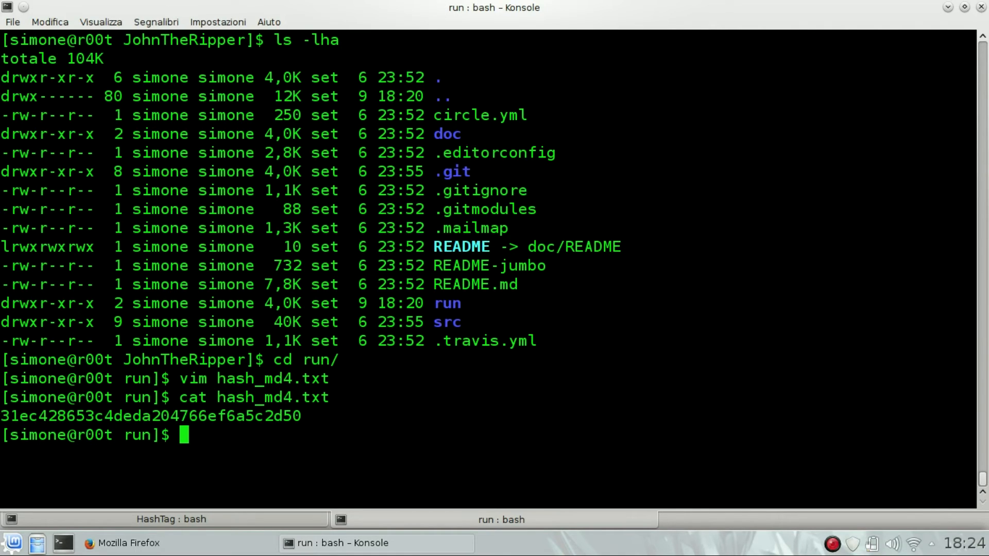
Run ./john --list=formats, grep it for MD4 to find Raw-MD4, and begin the cracking command.
{"action": "type", "text": "./"}
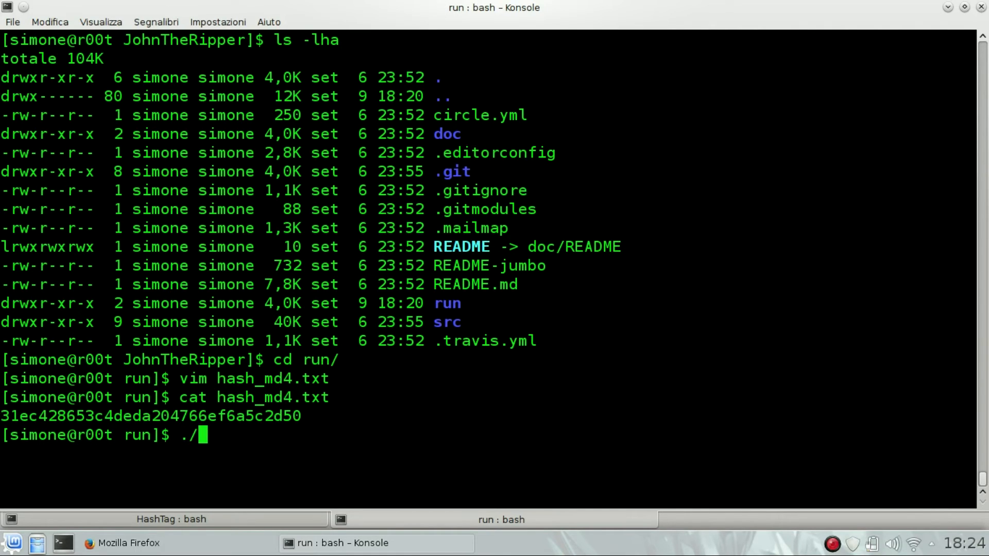
{"action": "type", "text": "john"}
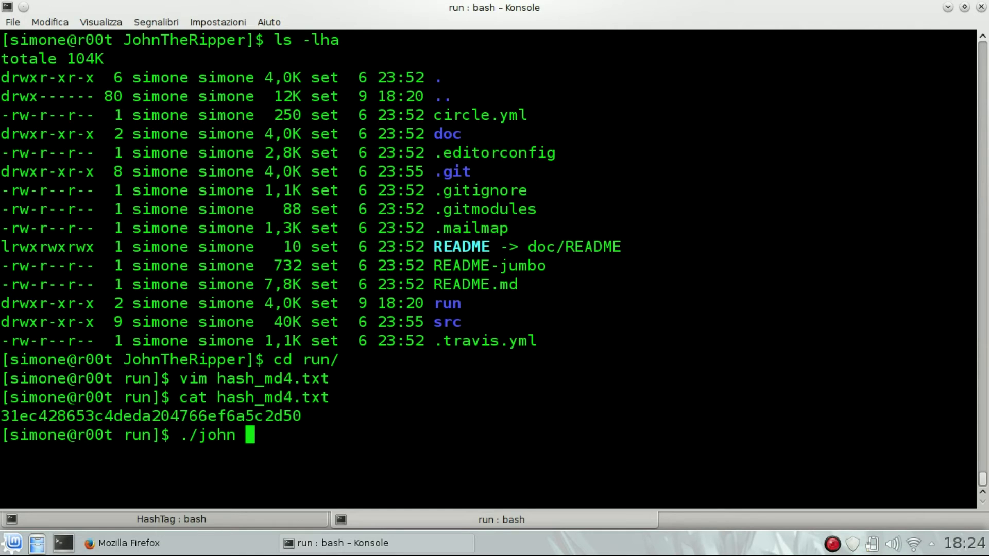
{"action": "type", "text": "--"}
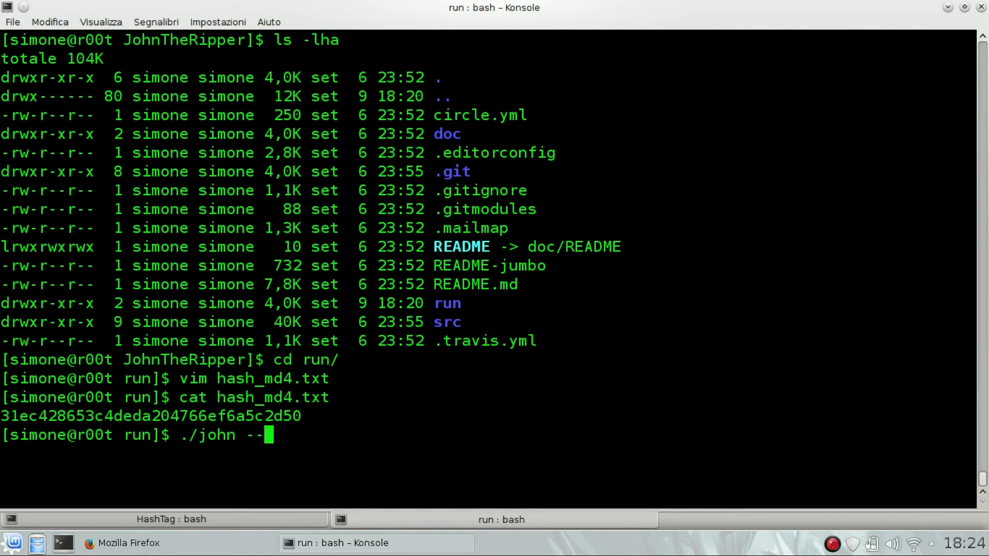
{"action": "type", "text": "list"}
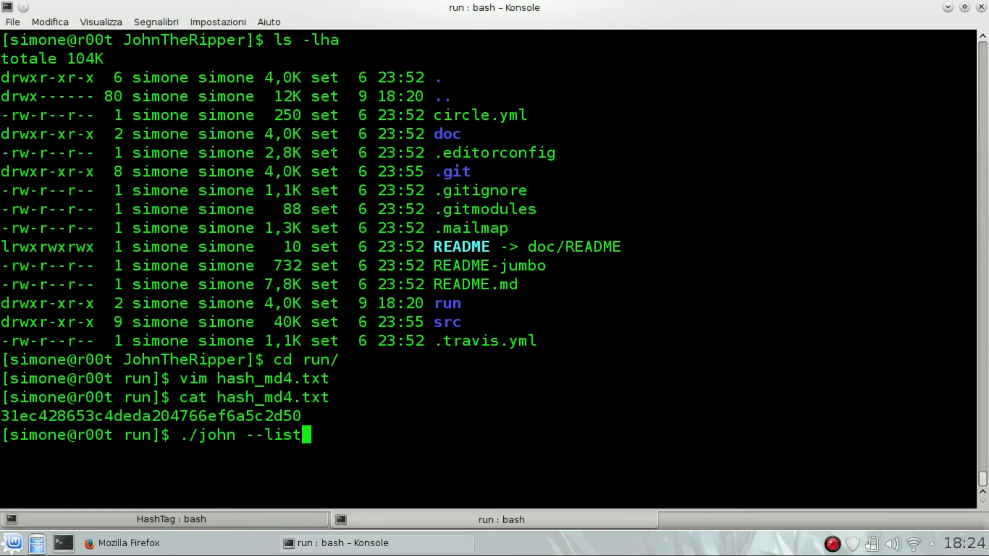
{"action": "type", "text": "=formta"}
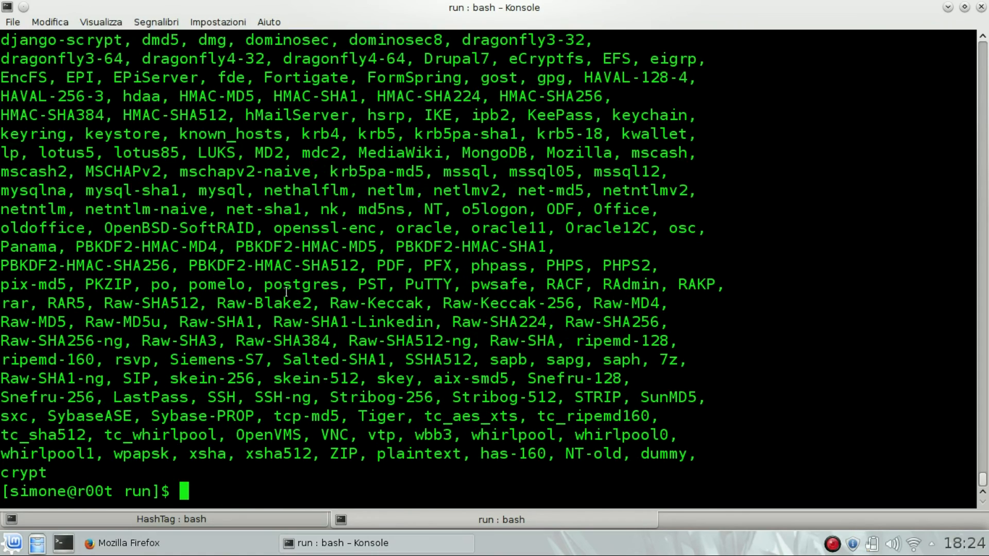
{"action": "mouse_move", "coordinate": [693, 475]}
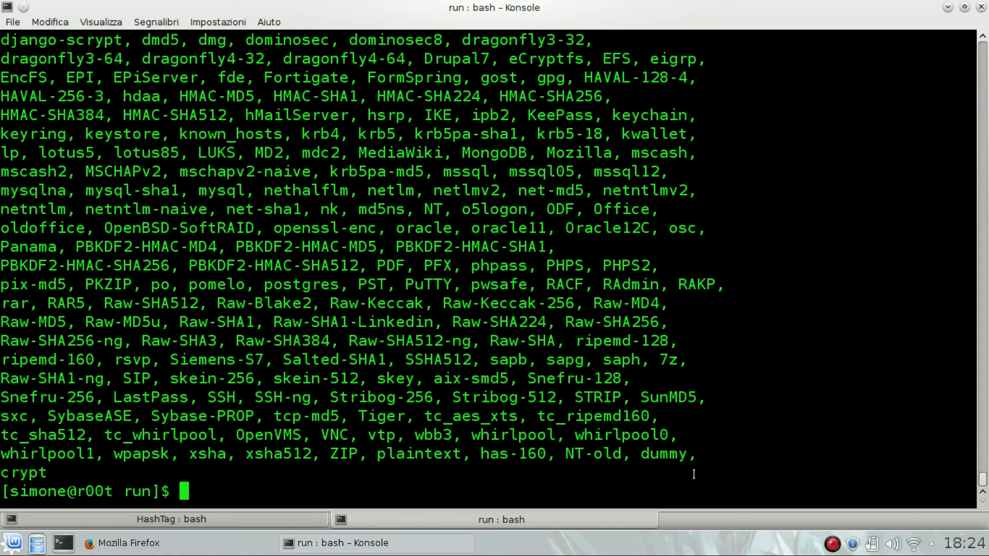
{"action": "type", "text": "./john --list=formats | grep MD4"}
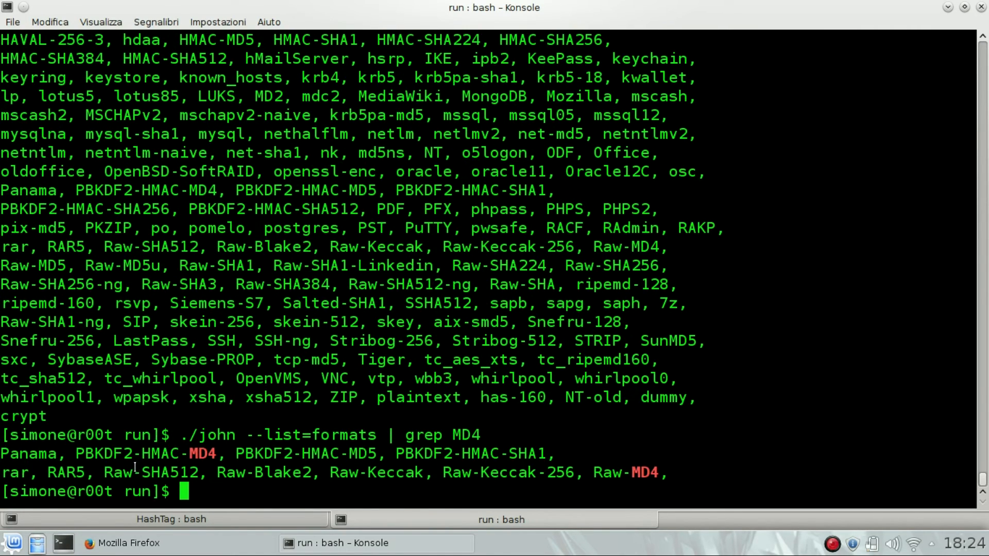
{"action": "double_click", "coordinate": [625, 473]}
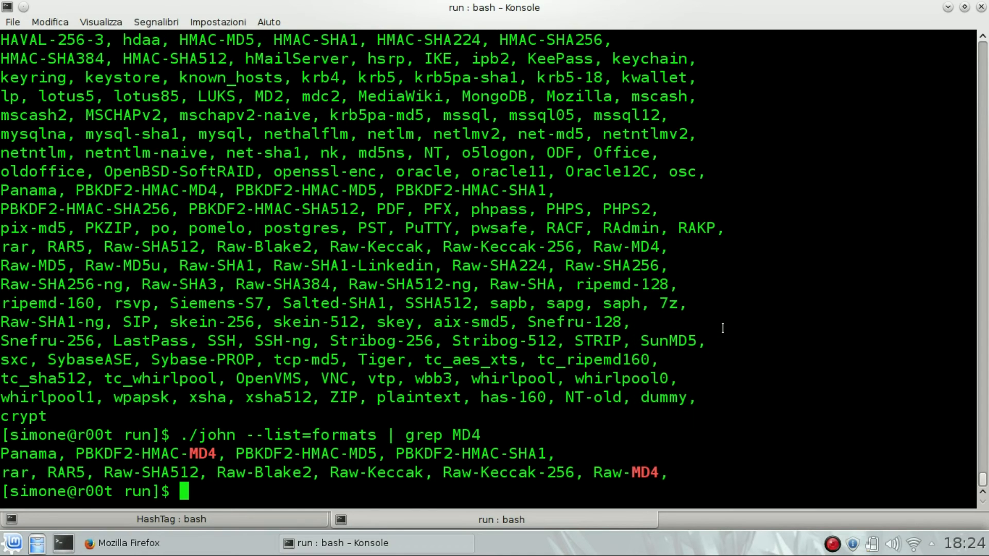
{"action": "type", "text": "./john --list=fo"}
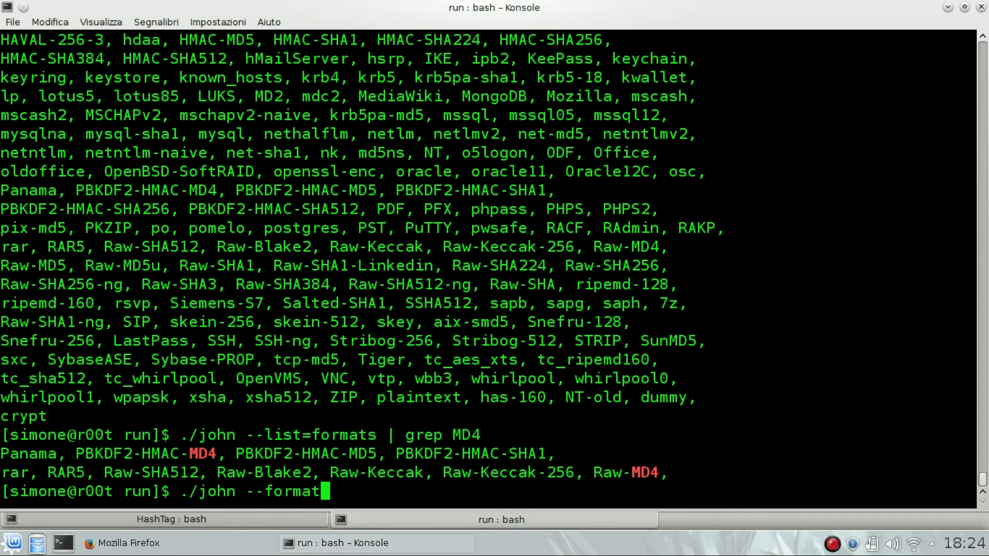
Crack hash_md4.txt with ./john --format=Raw-MD4 --fork=4.
{"action": "type", "text": "=Raw-MD4"}
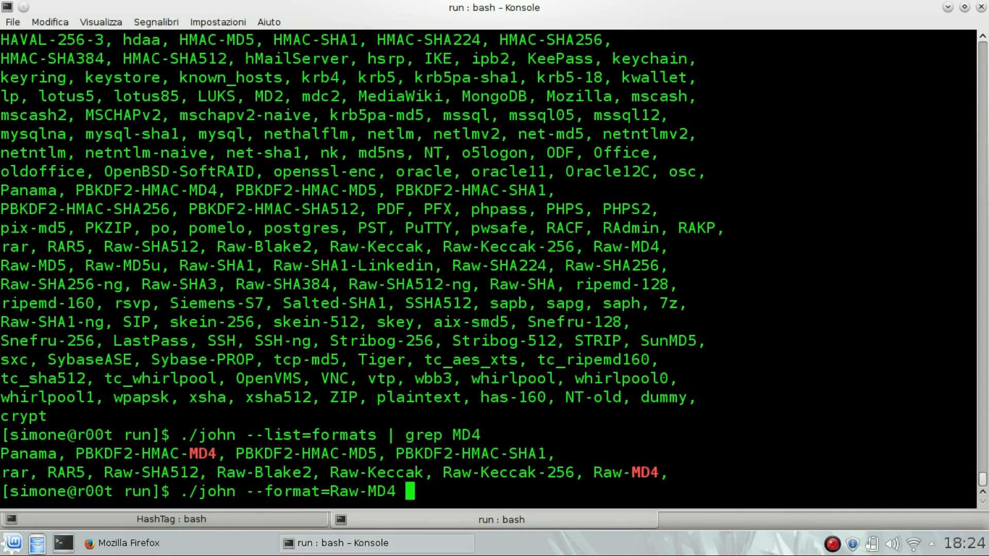
{"action": "type", "text": "--fork="}
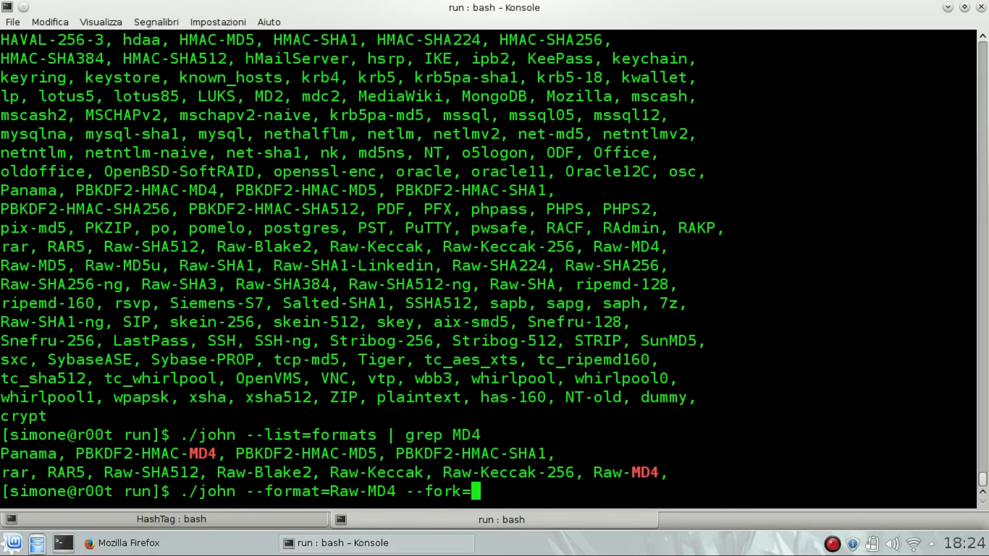
{"action": "type", "text": "4"}
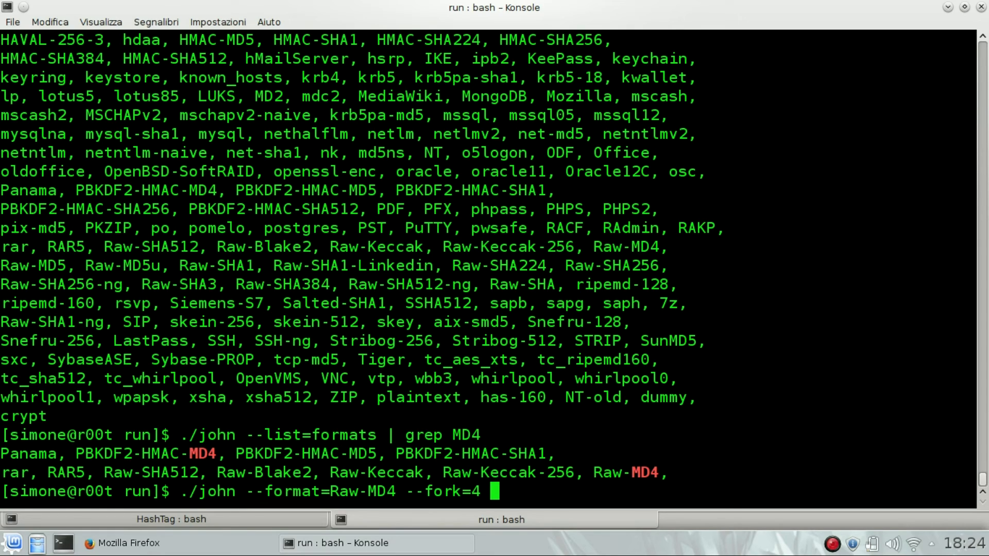
{"action": "type", "text": "hsah"}
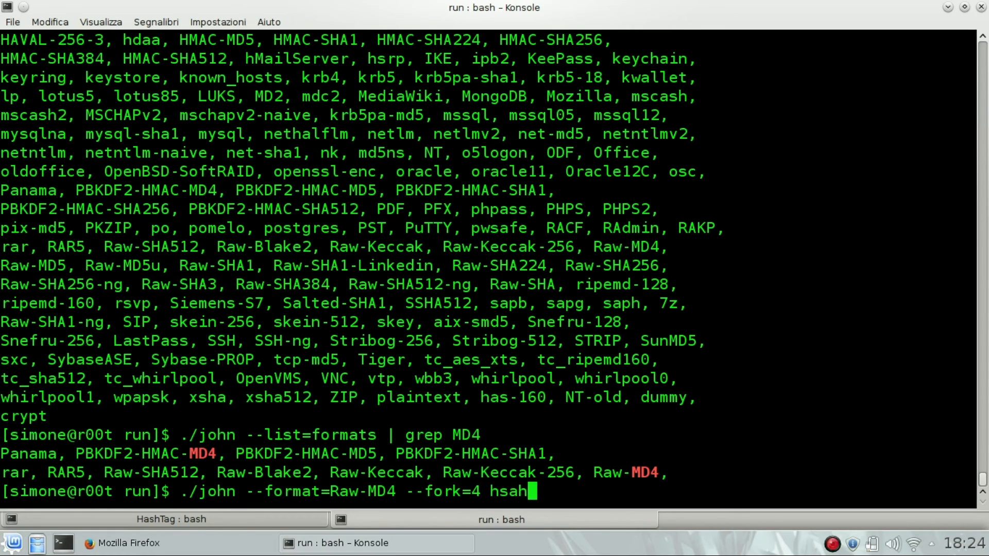
{"action": "type", "text": "_md4.txt"}
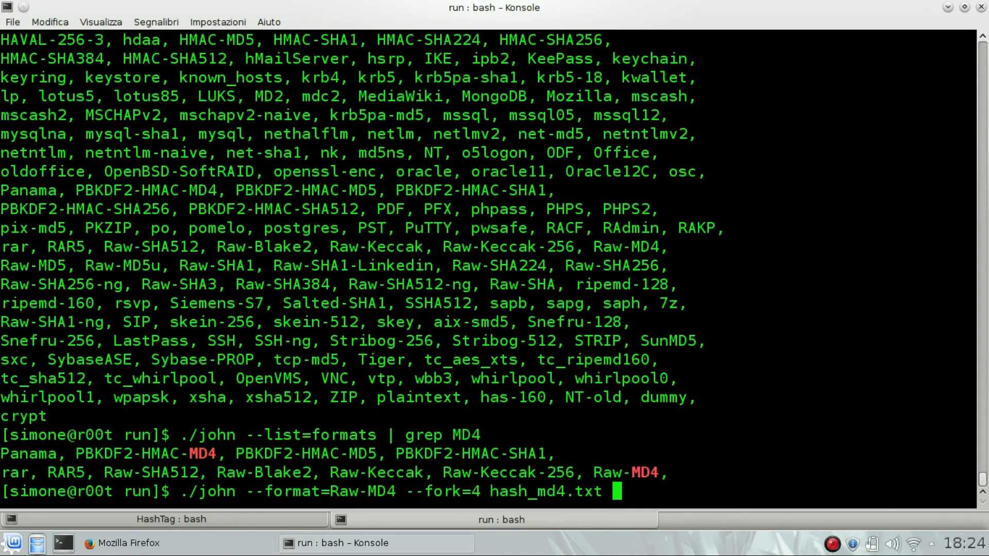
{"action": "key", "text": "Return"}
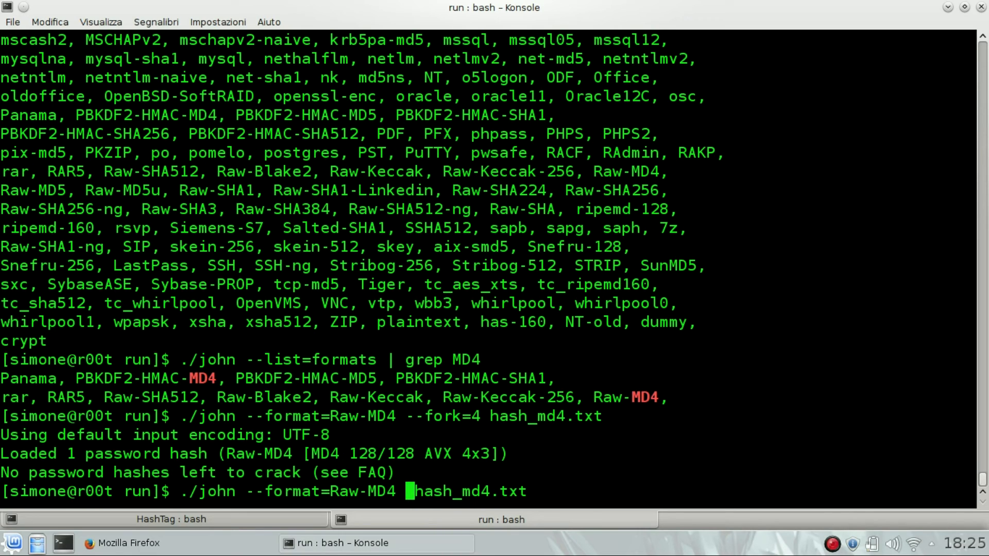
{"action": "type", "text": "-"}
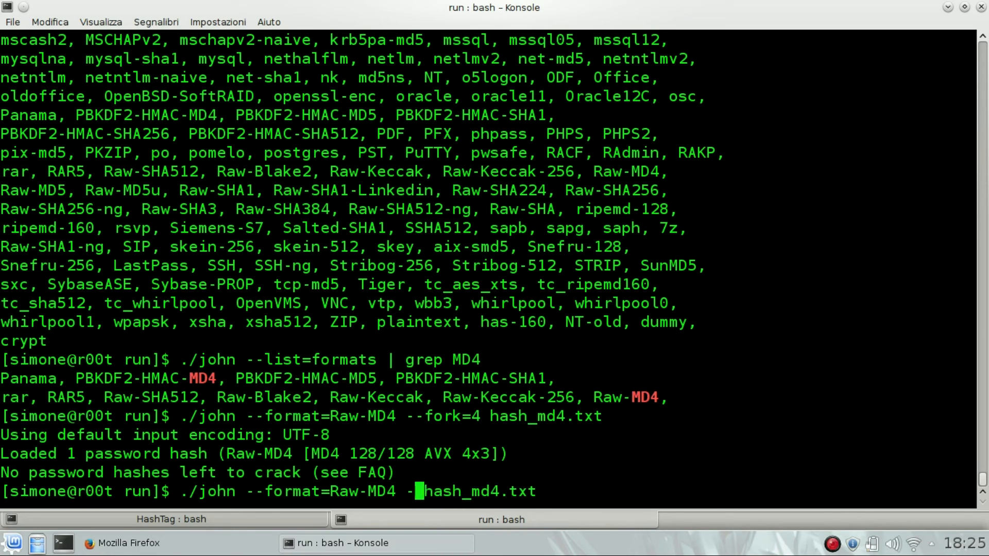
{"action": "type", "text": "-show"}
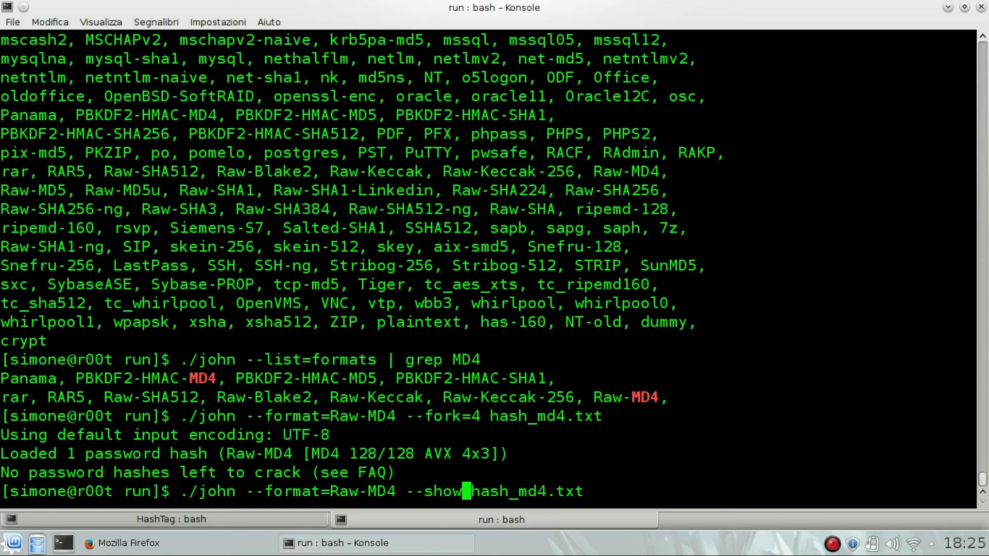
{"action": "key", "text": "Return"}
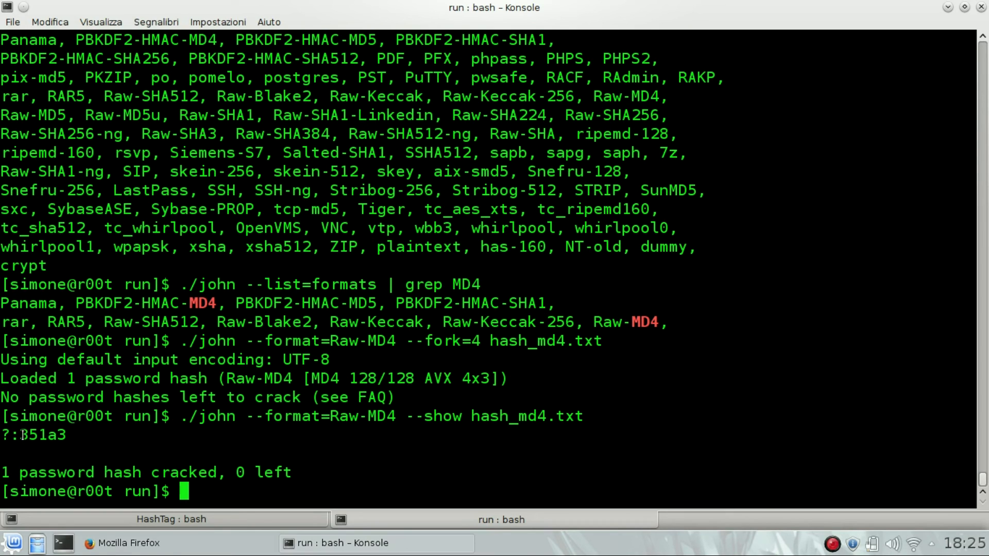
Copy the recovered password 351a3 from the John the Ripper output via the context menu.
{"action": "right_click", "coordinate": [38, 435]}
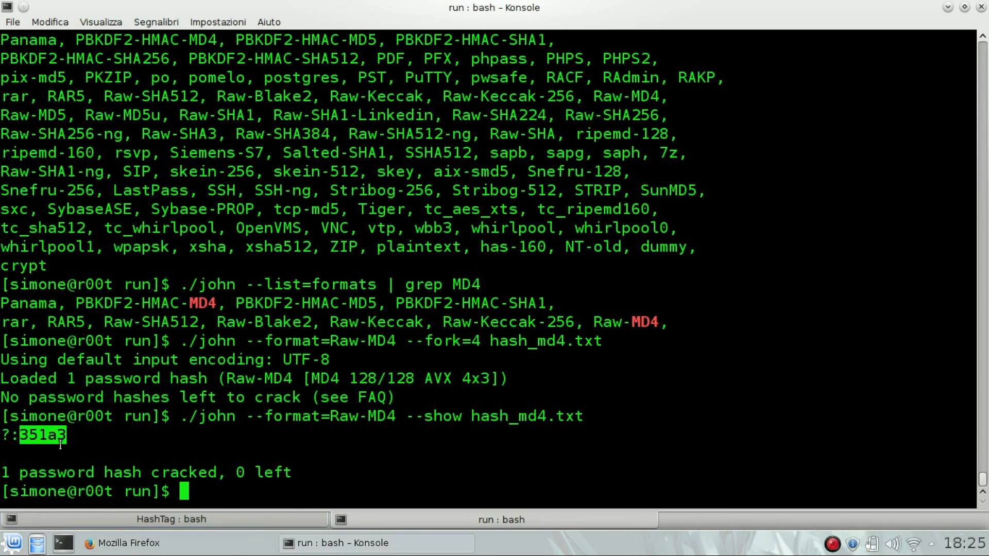
{"action": "left_click", "coordinate": [122, 543]}
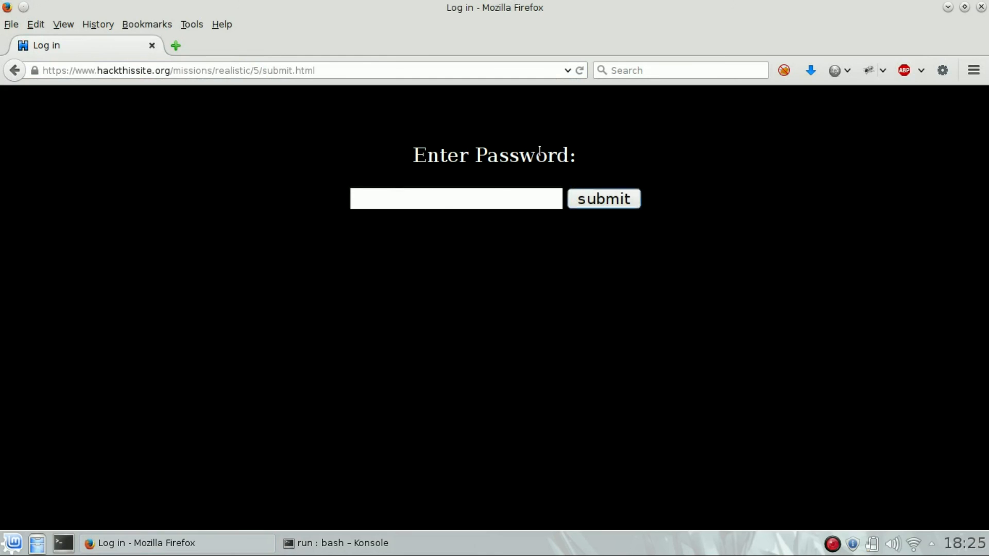
{"action": "right_click", "coordinate": [455, 198]}
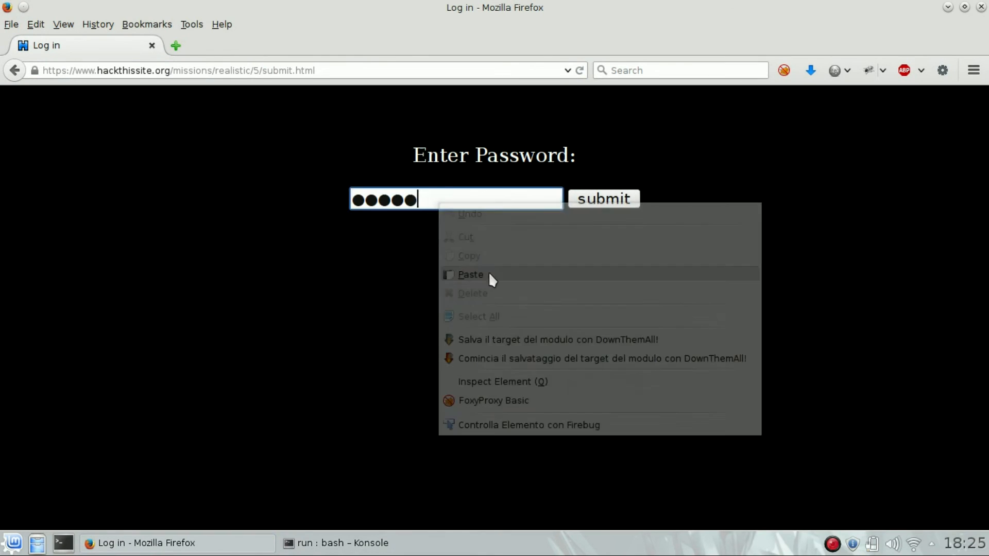
{"action": "left_click", "coordinate": [602, 198]}
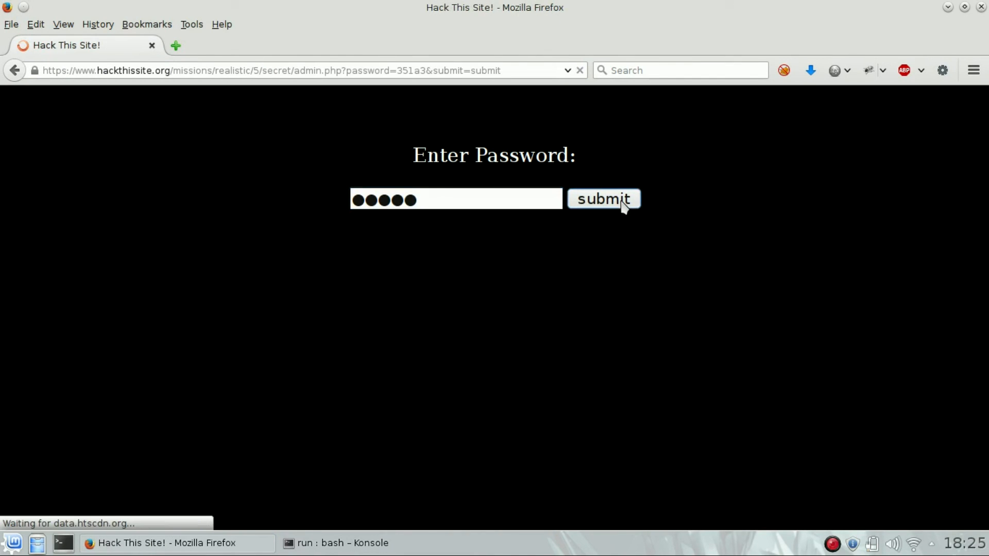
{"action": "left_click", "coordinate": [603, 199]}
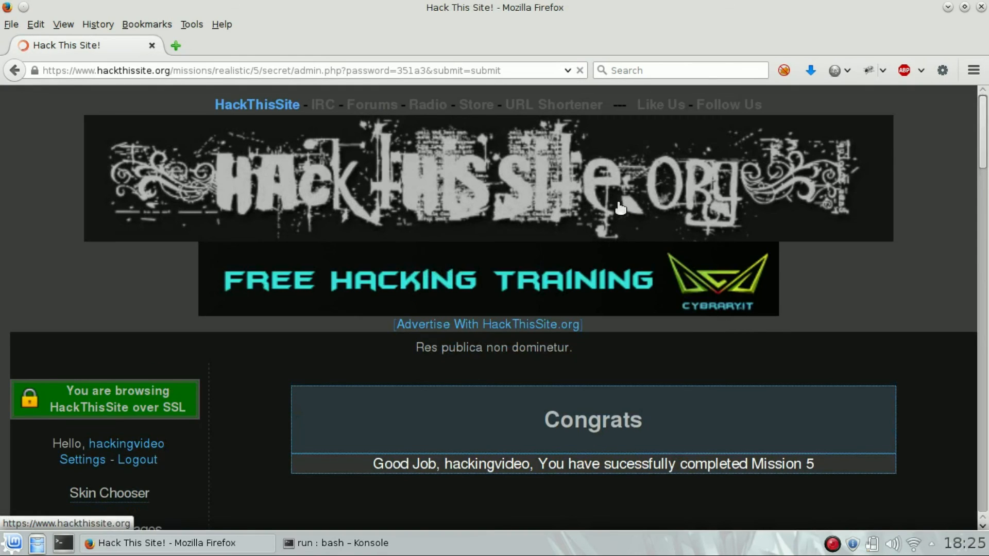
{"action": "scroll", "scroll_direction": "down", "scroll_amount": 3}
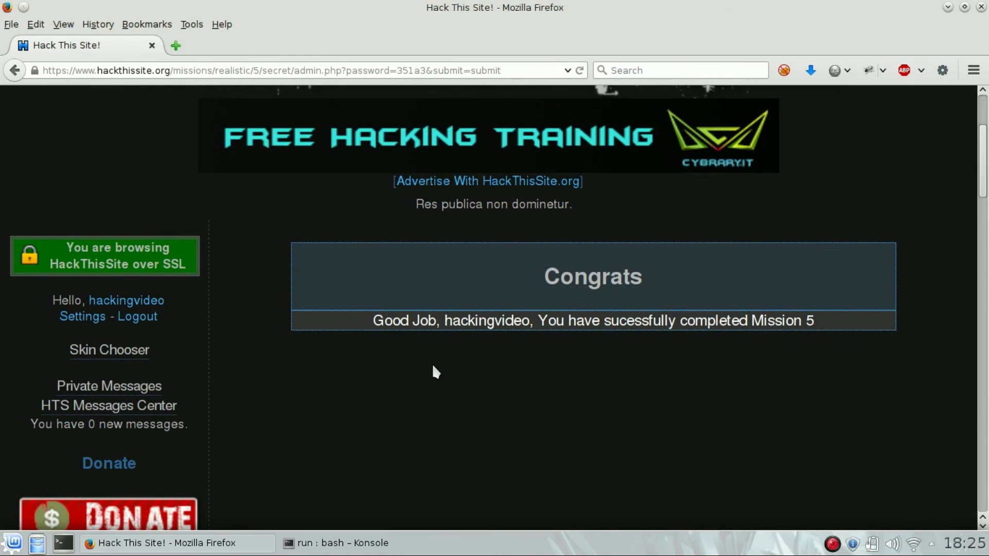